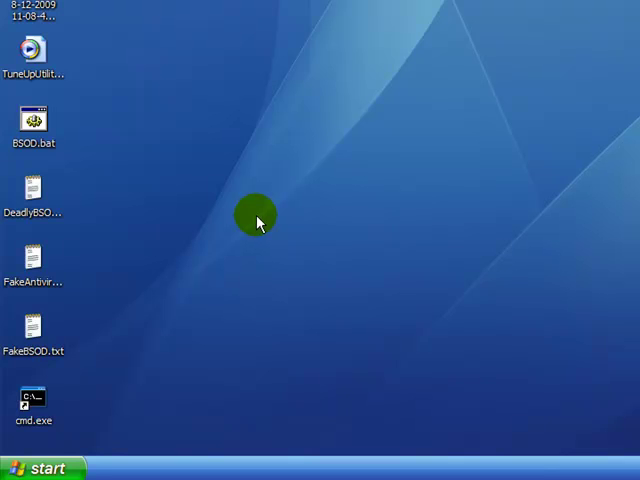
mouse_move(230, 233)
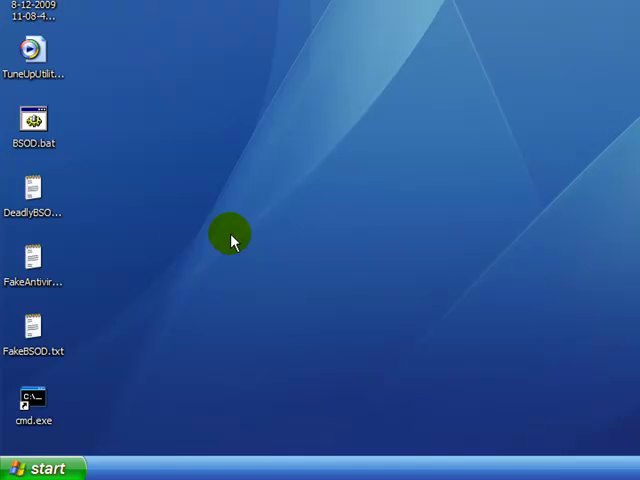
Open the Start menu's All Programs list to reach Accessories.
click(40, 467)
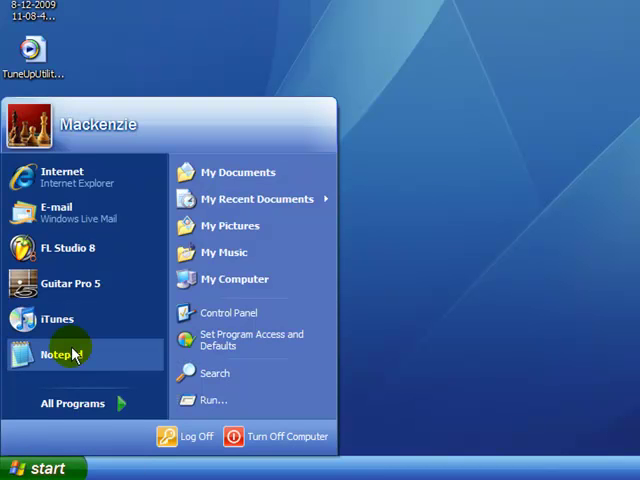
click(72, 403)
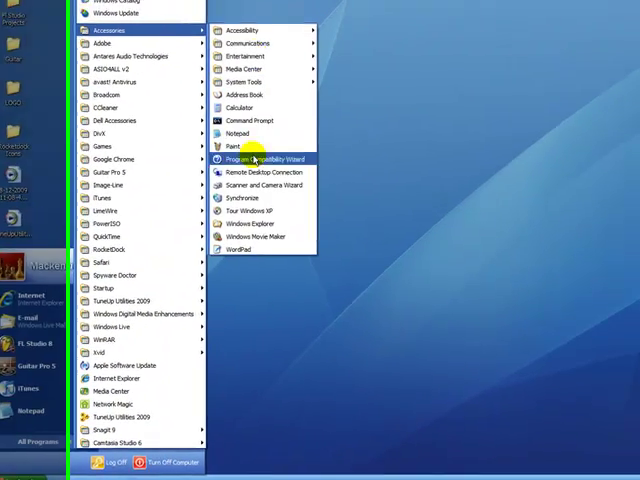
Launch Notepad and move its empty window into view.
click(237, 133)
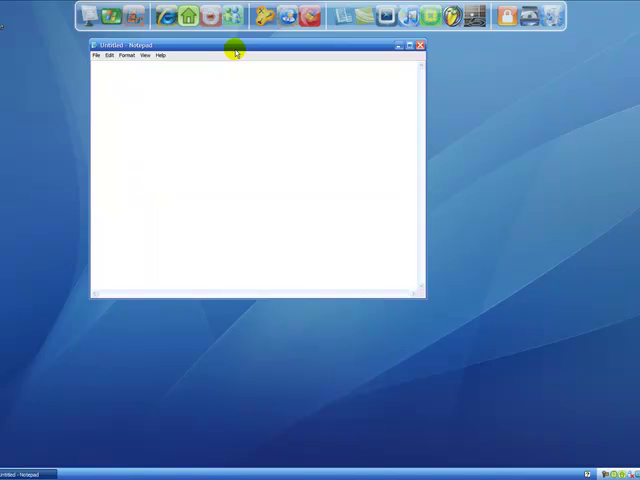
drag(235, 45, 330, 122)
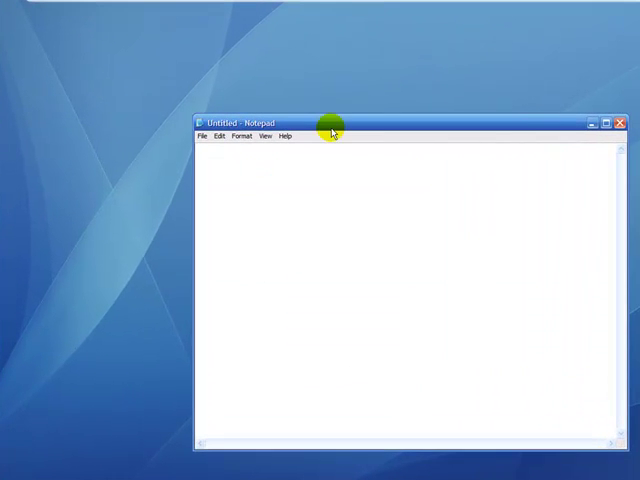
drag(330, 122, 350, 127)
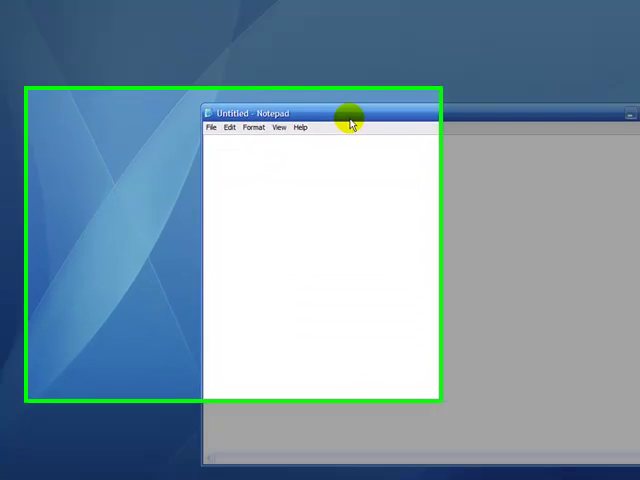
Type the command shutdown.exe -s -t 20 -f -c "This is a virus".
text(shut)
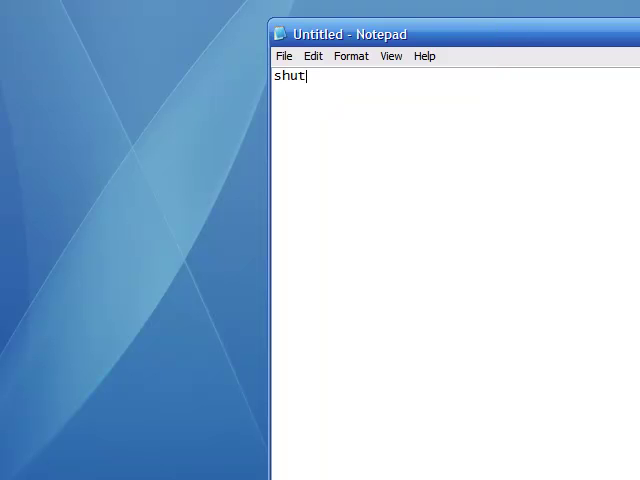
text(down.)
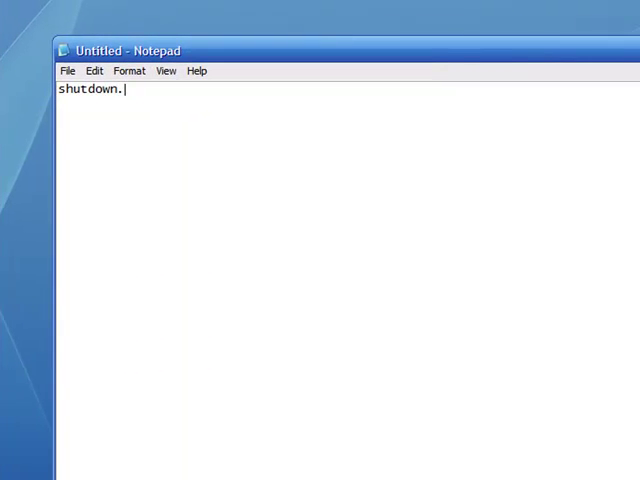
text(exe)
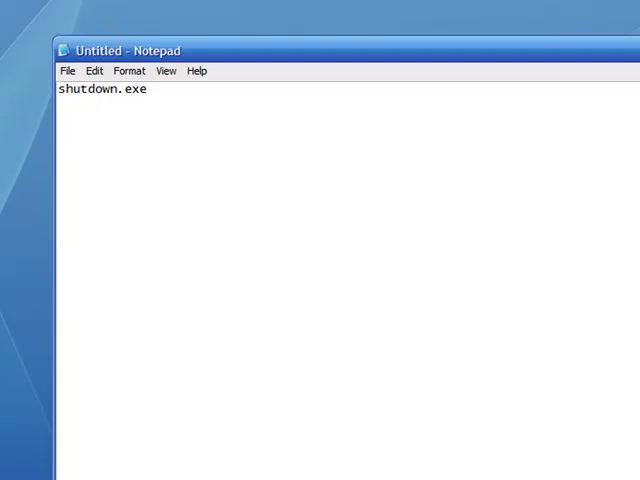
text(-s -t 20)
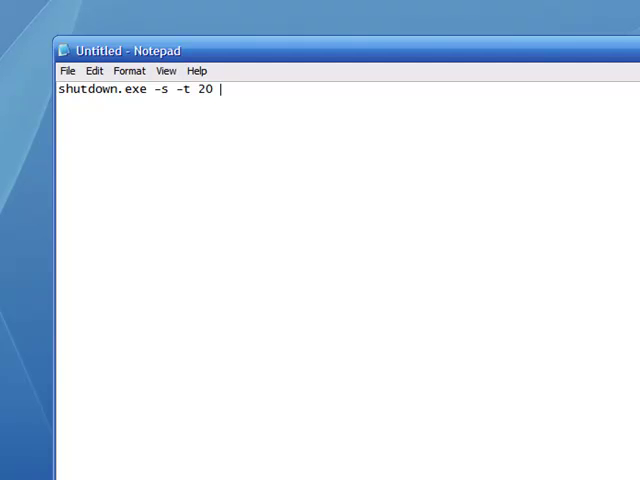
text(-f -c)
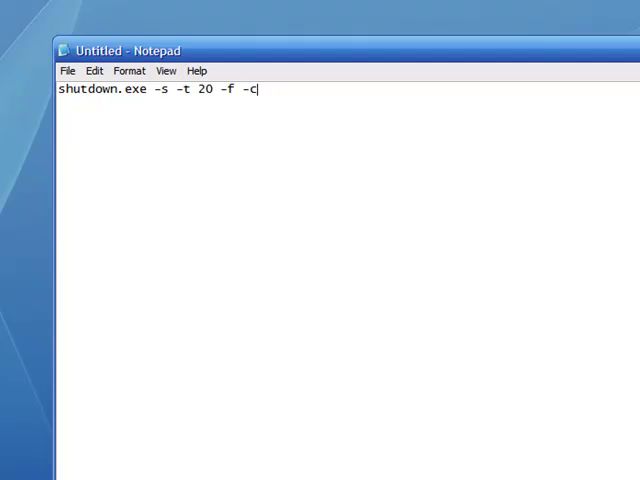
text(")
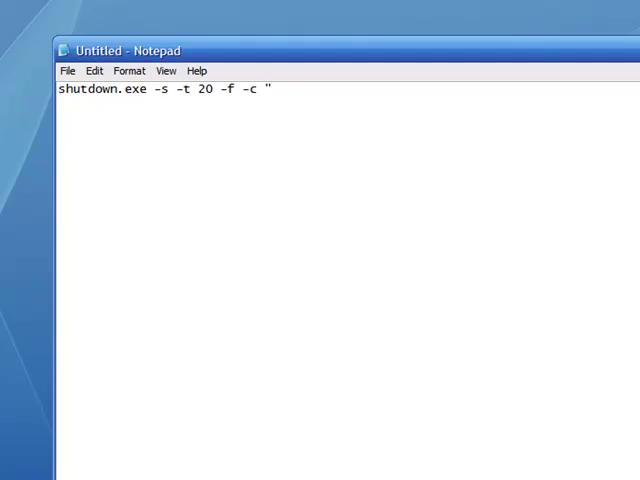
text(This is a virus)
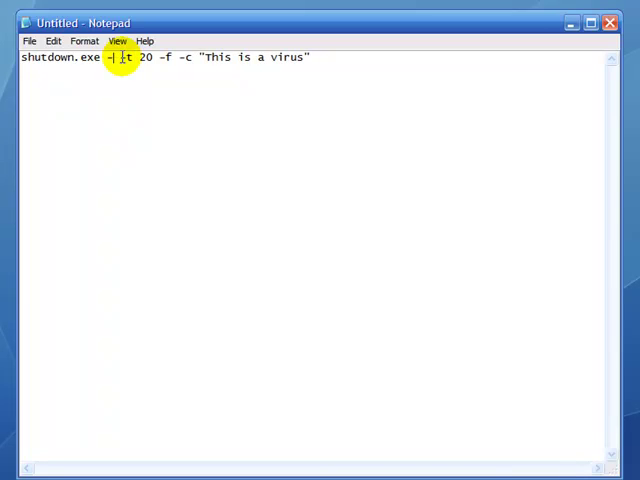
text(l)
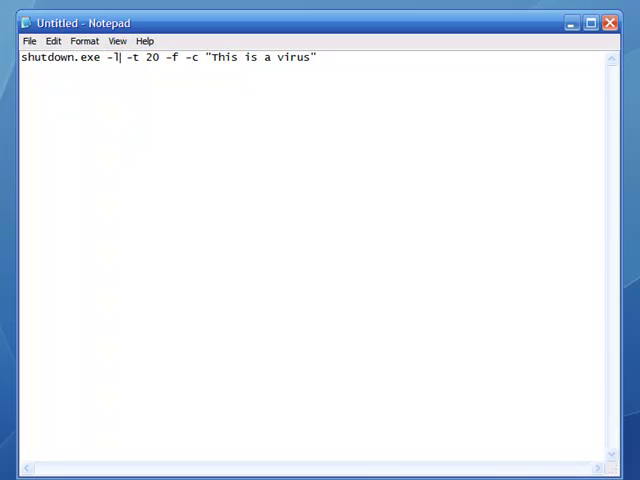
text(r)
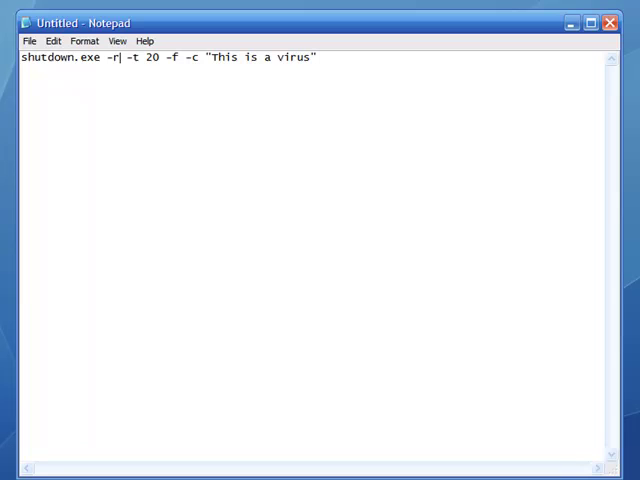
key(Backspace)
text(s)
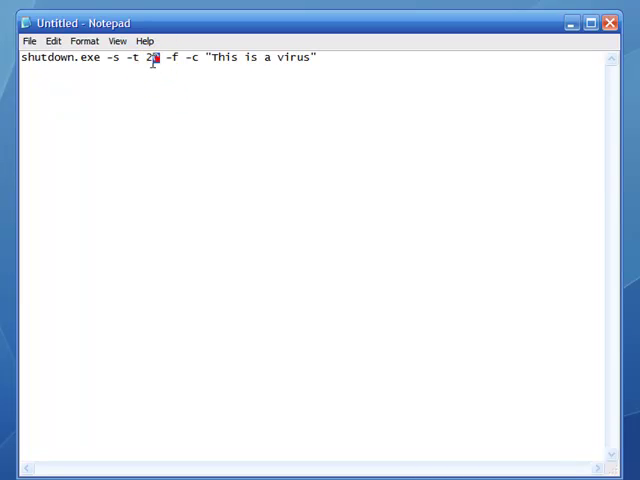
drag(122, 57, 162, 57)
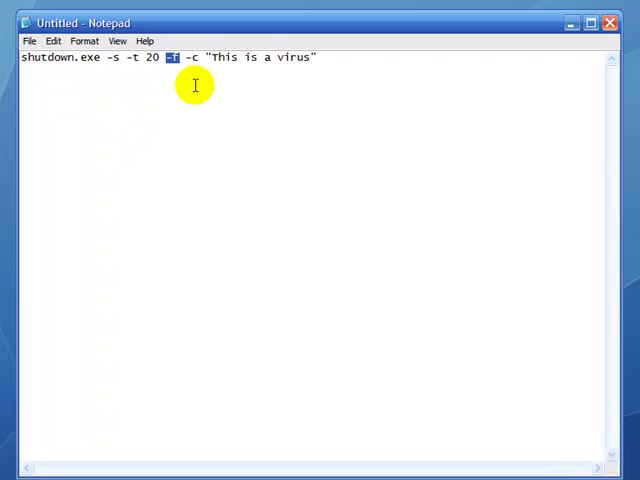
mouse_move(201, 95)
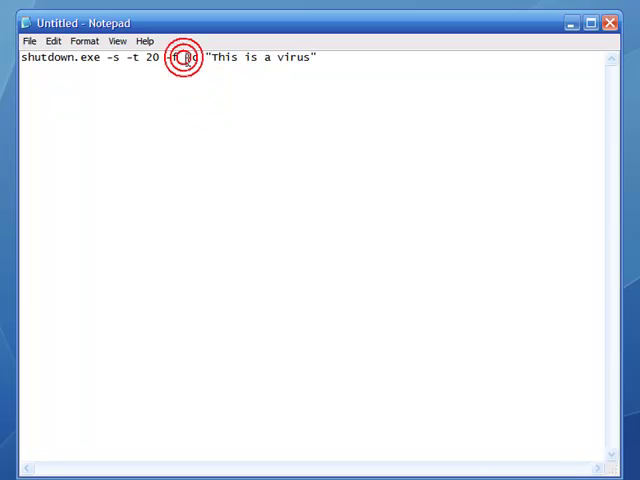
text(-f)
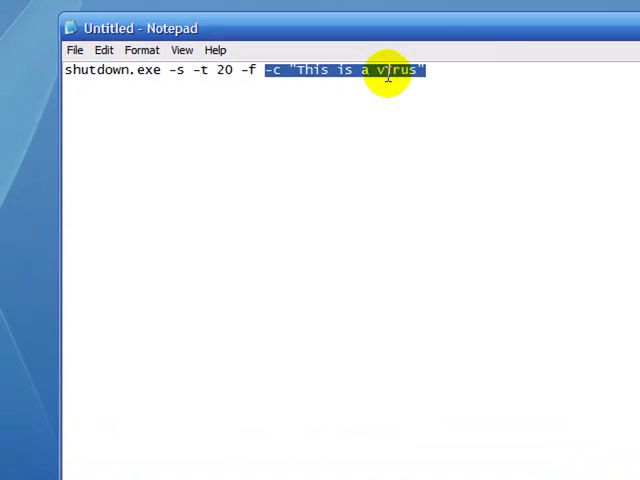
key(ctrl+a)
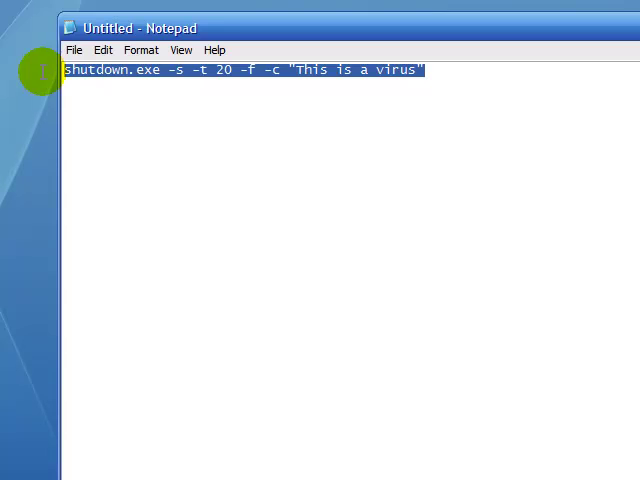
Save the command to the Desktop as shutdown.bat using Save As.
click(74, 50)
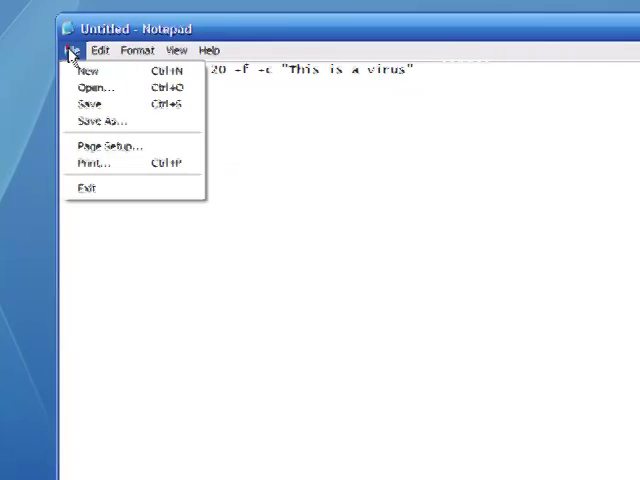
click(95, 120)
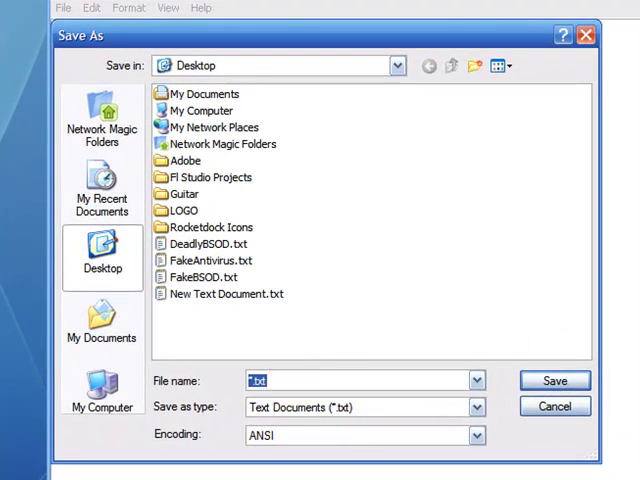
text(shutdown)
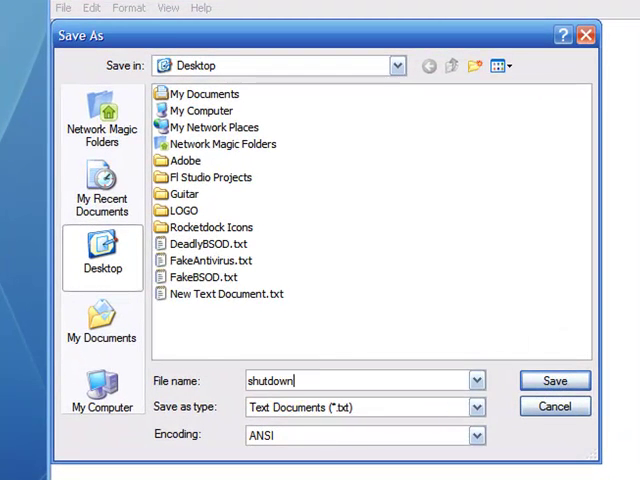
text(.)
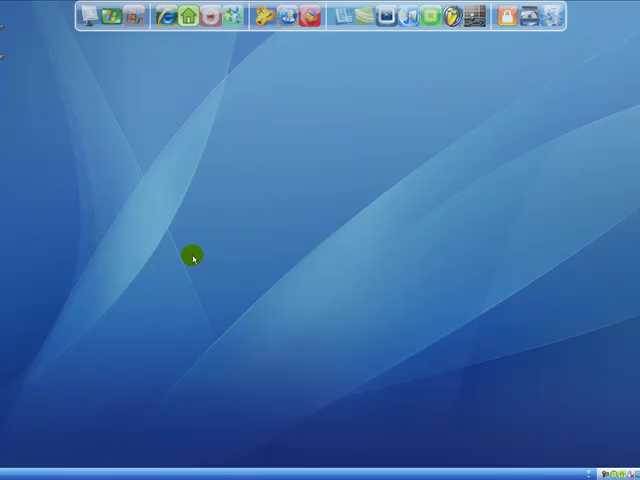
mouse_move(15, 72)
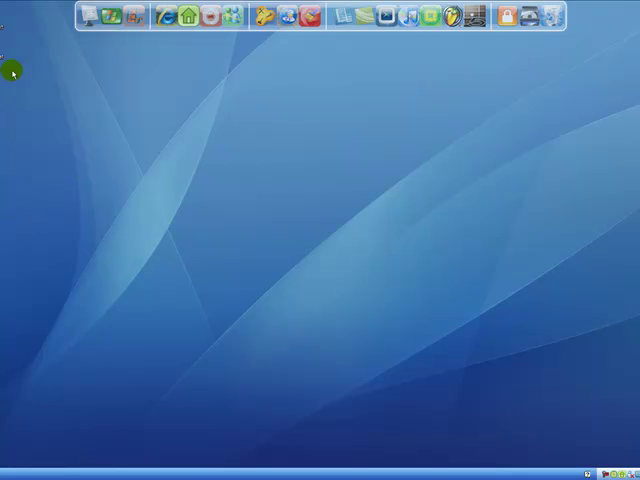
mouse_move(88, 382)
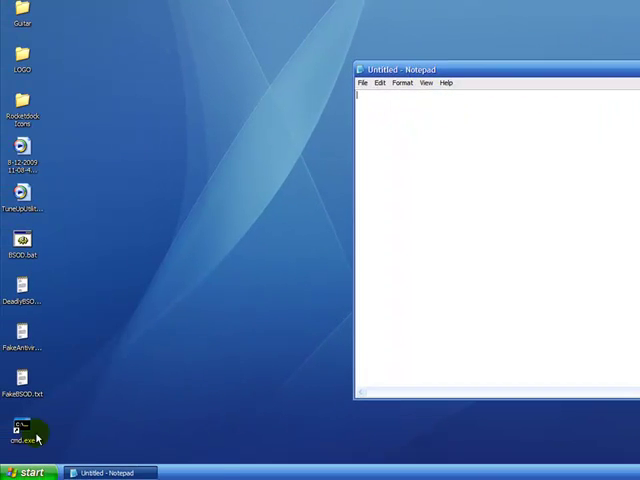
Enter shutdown.exe -a in the Run dialog and close the shutdown.bat window.
click(35, 471)
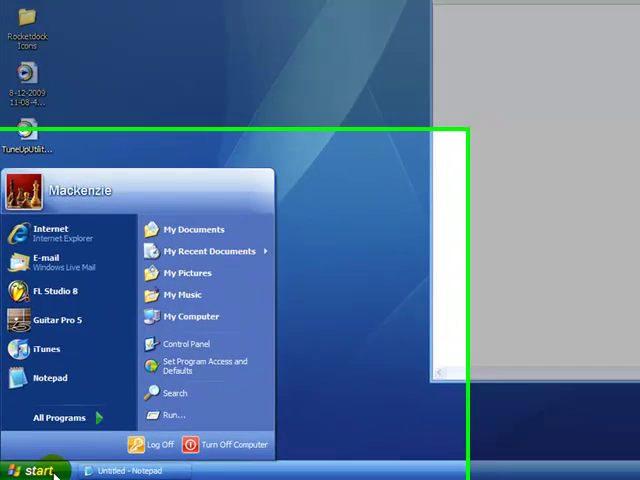
click(172, 415)
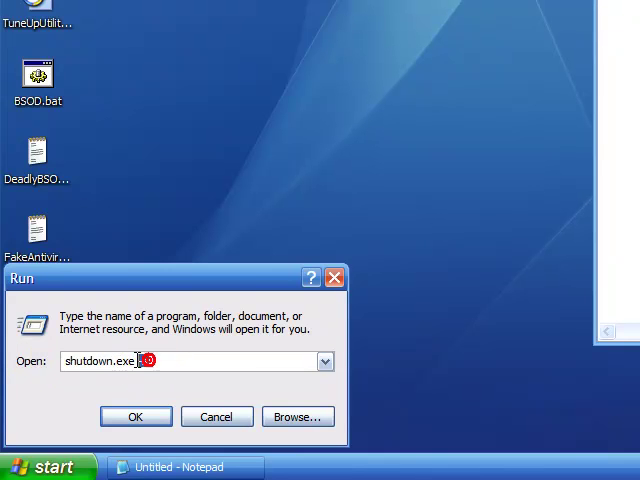
text(-a)
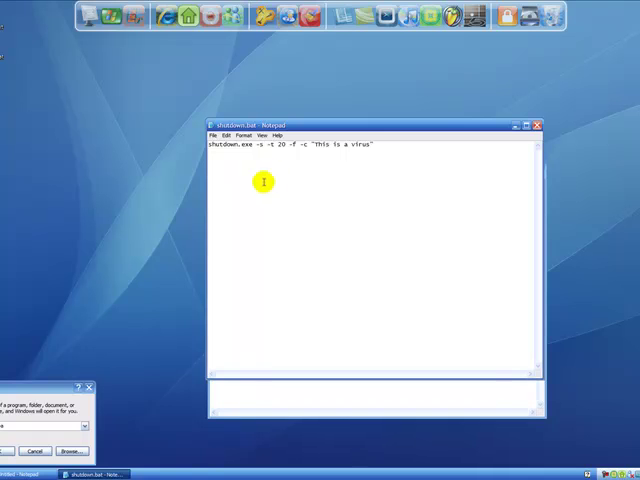
mouse_move(408, 152)
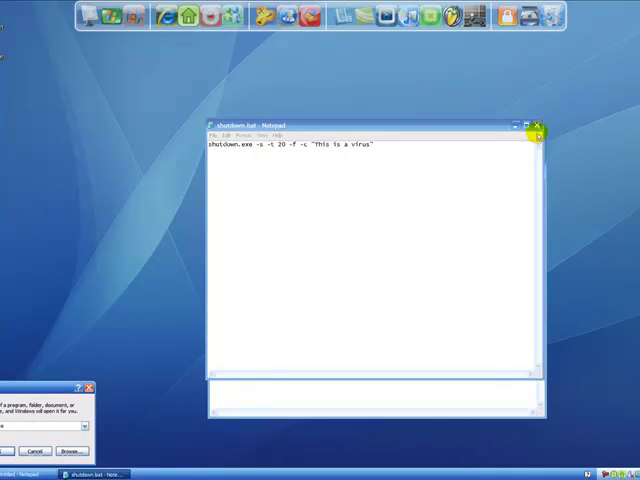
click(538, 124)
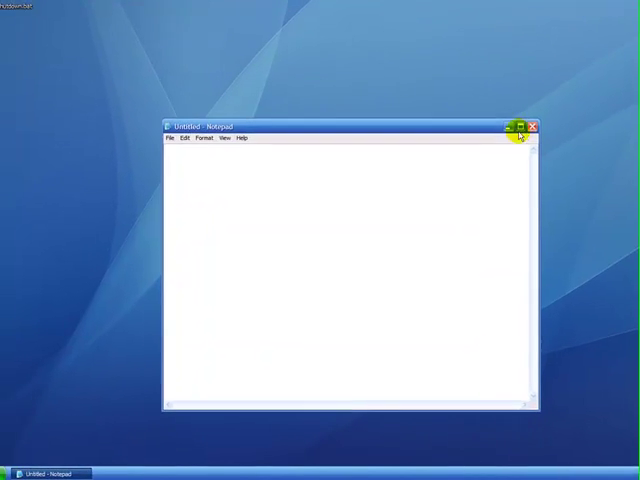
Minimize the blank Notepad and start a new desktop shortcut from the right-click menu.
click(533, 126)
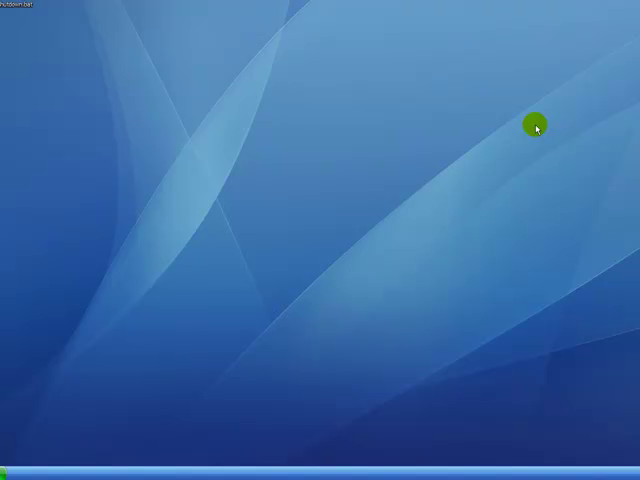
right_click(535, 127)
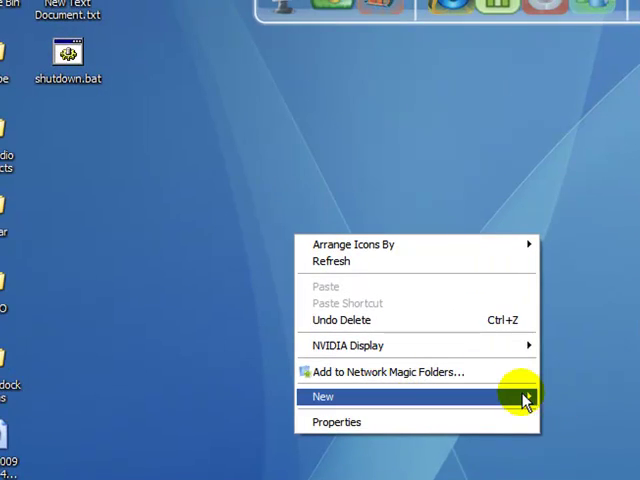
click(323, 396)
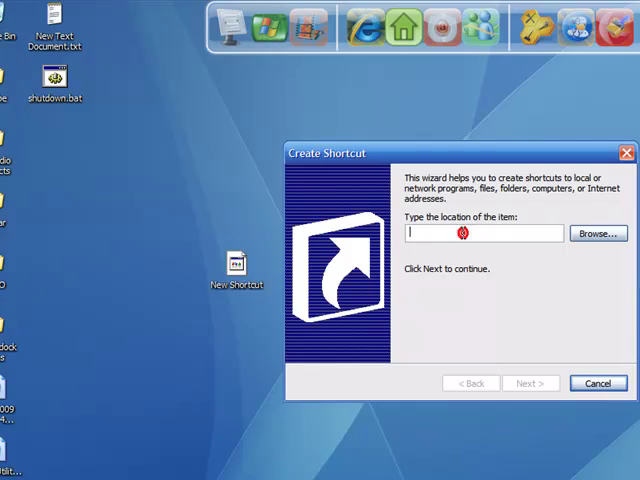
Create an 'Internet Explorer' shortcut running shutdown.exe -s -t 200 -f -c "This is a virus".
text(shutdown.exe -s -t)
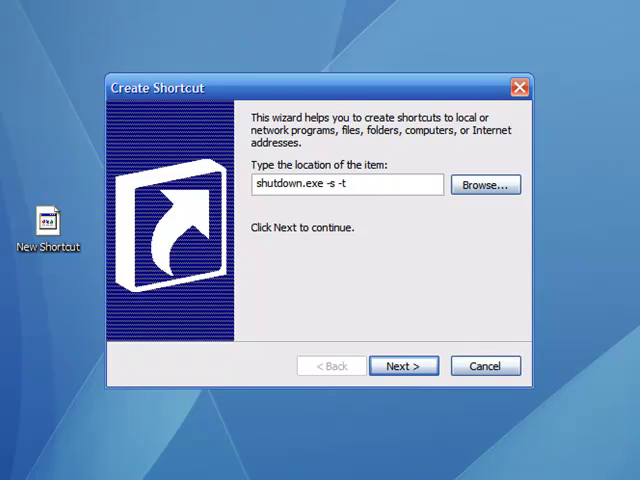
text(200)
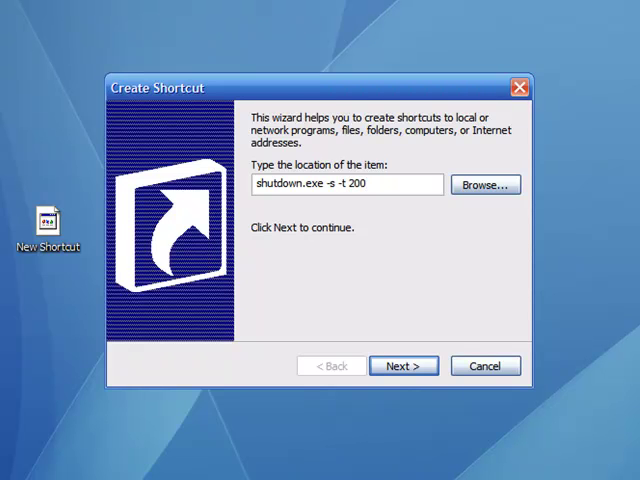
text(-f -c ")
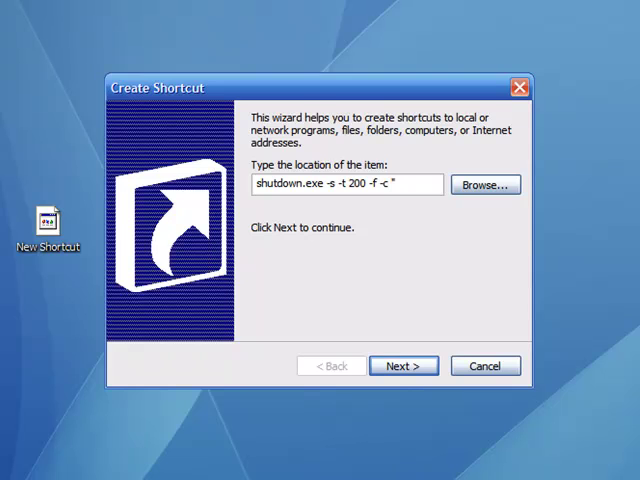
text(This is a w)
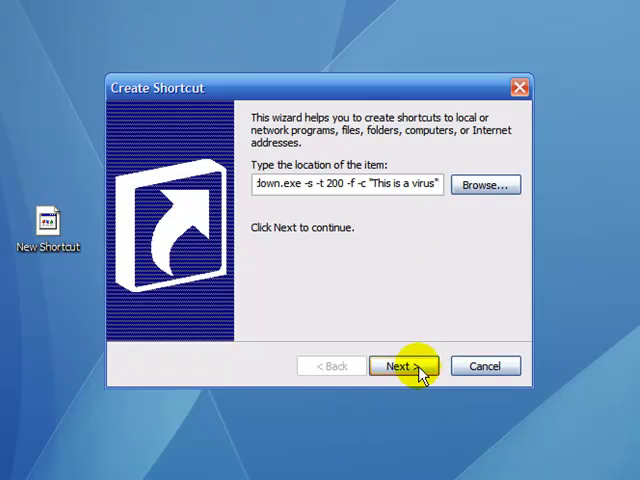
click(403, 365)
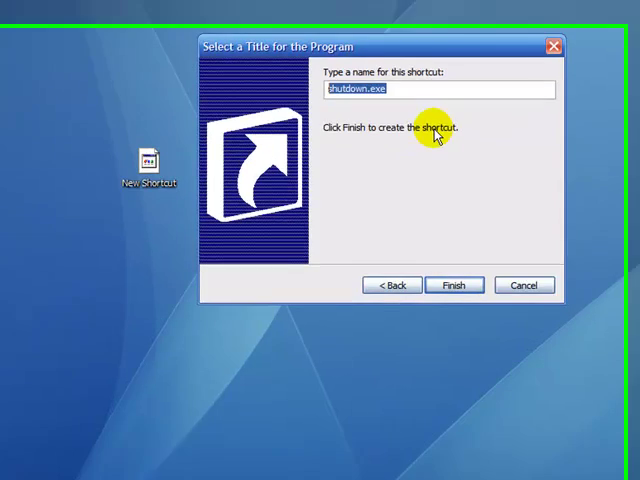
text(Internet Ex)
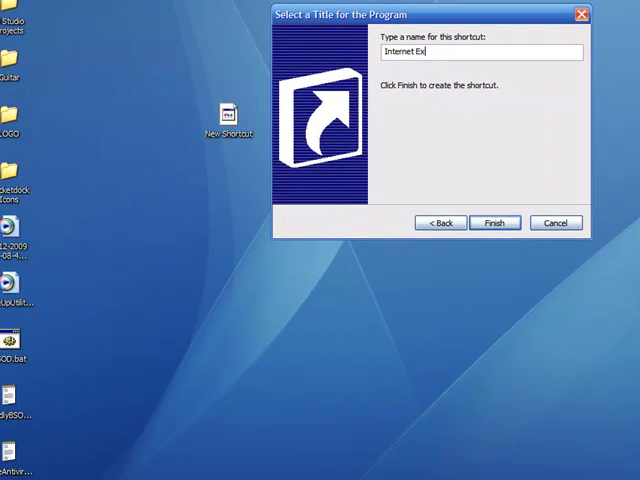
click(496, 222)
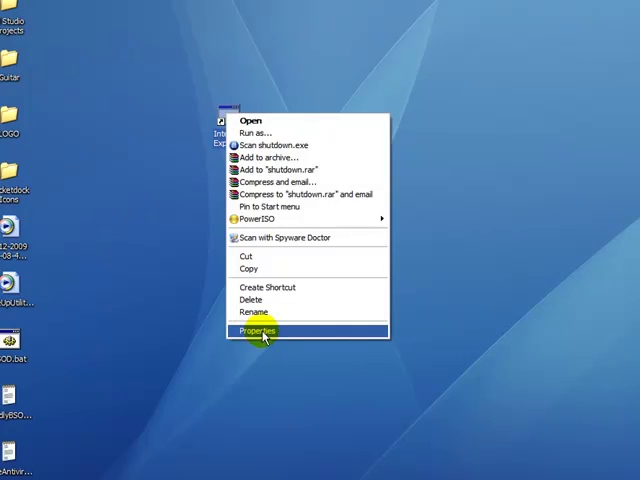
Open the shortcut's Properties, dismiss the no-icons warning and browse SHELL32.dll icons.
click(258, 330)
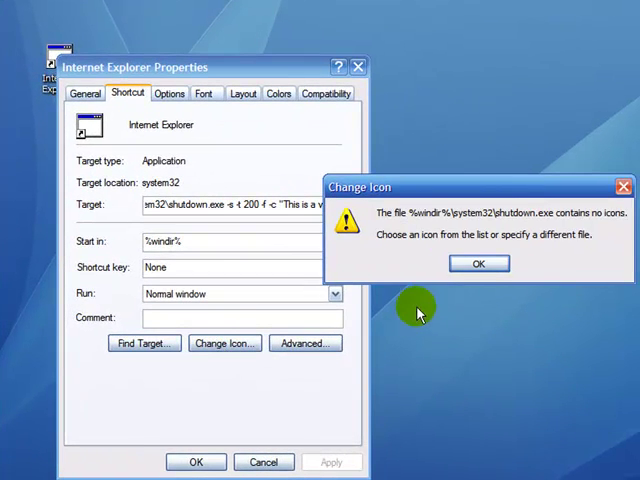
click(478, 263)
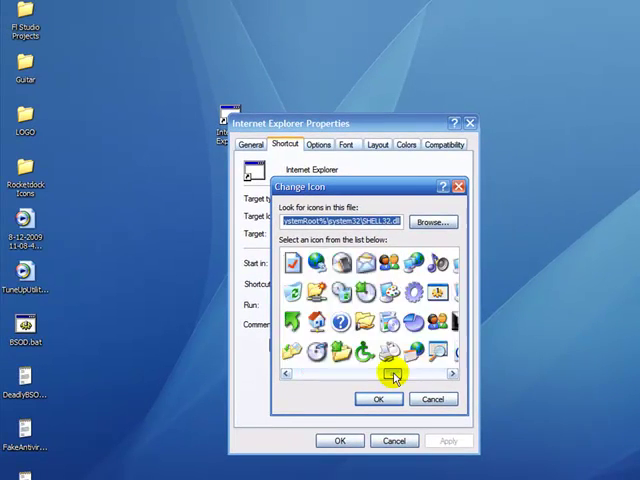
click(452, 373)
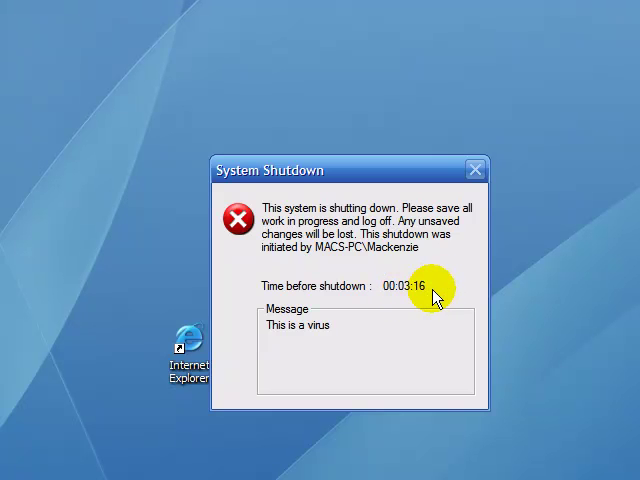
mouse_move(268, 338)
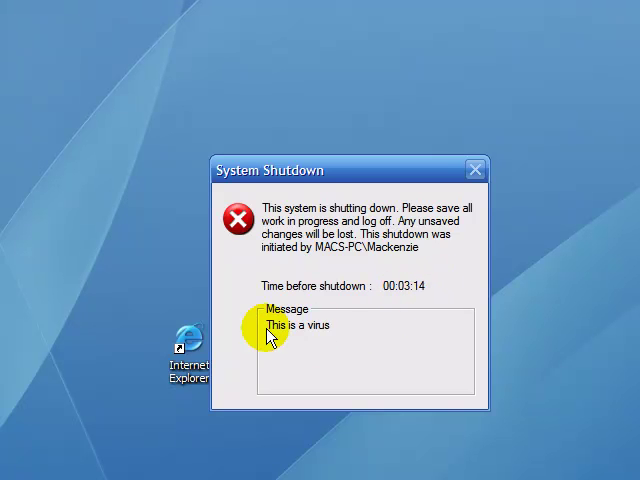
Open the Start menu while the shutdown countdown keeps running.
click(10, 479)
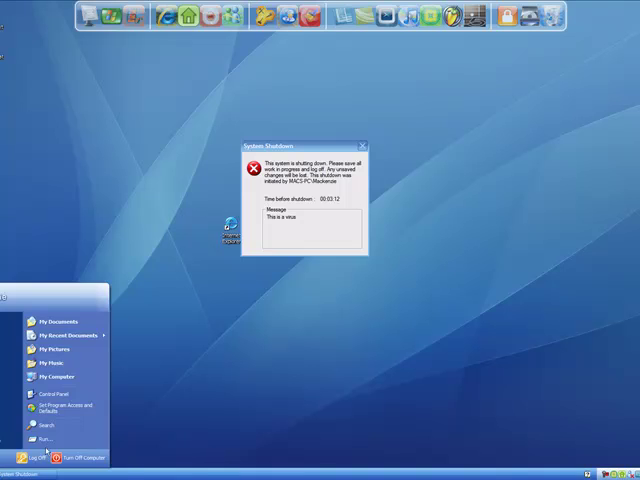